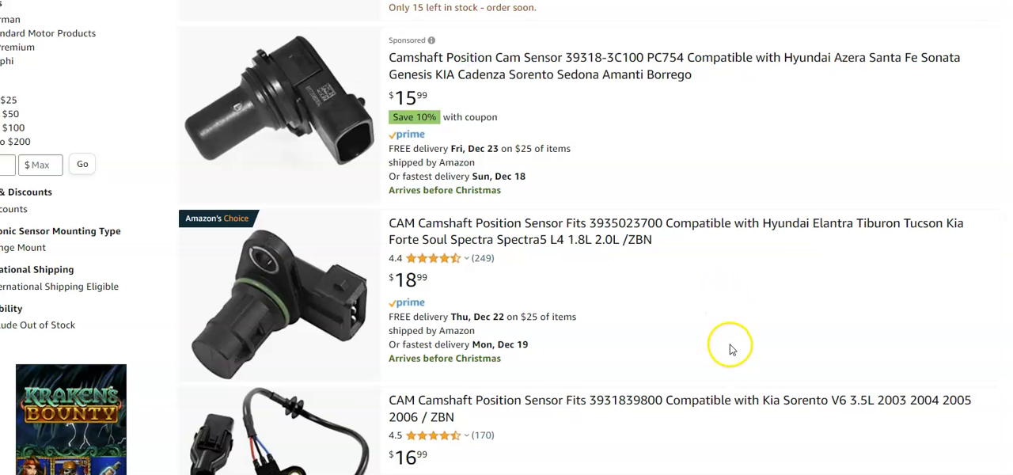
{"action": "mouse_move", "coordinate": [738, 305]}
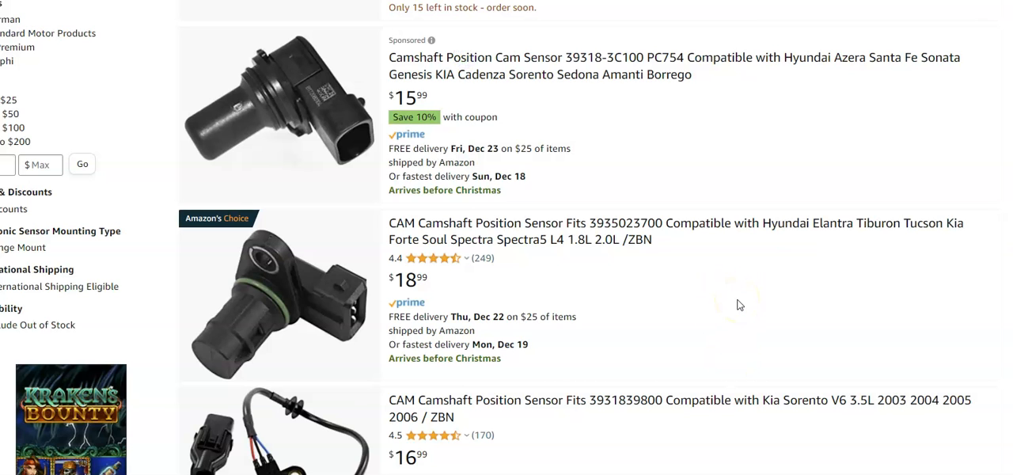
{"action": "scroll", "scroll_direction": "down", "scroll_amount": 3}
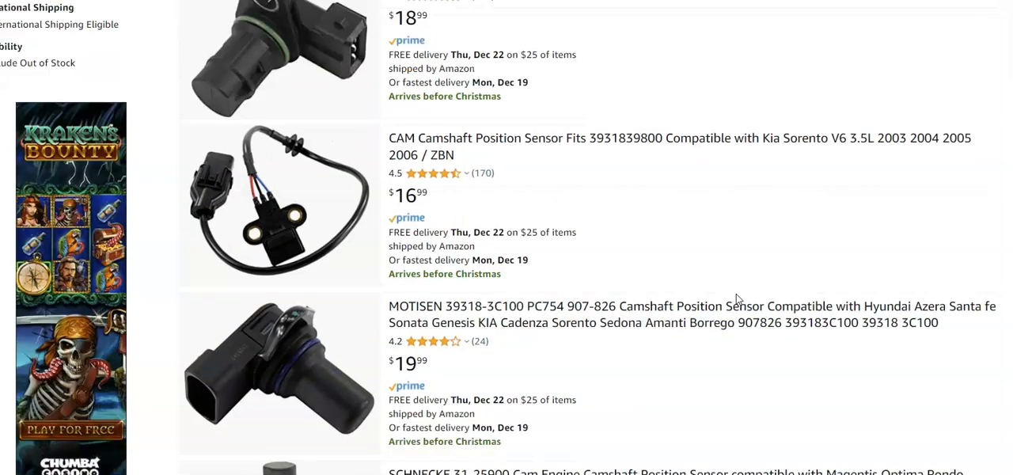
{"action": "scroll", "scroll_direction": "down", "scroll_amount": 3}
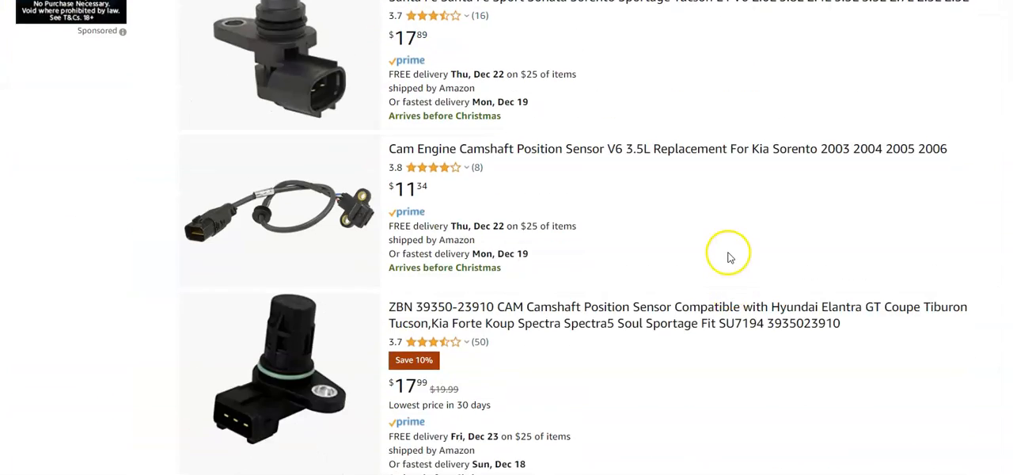
{"action": "scroll", "scroll_direction": "up", "scroll_amount": 3}
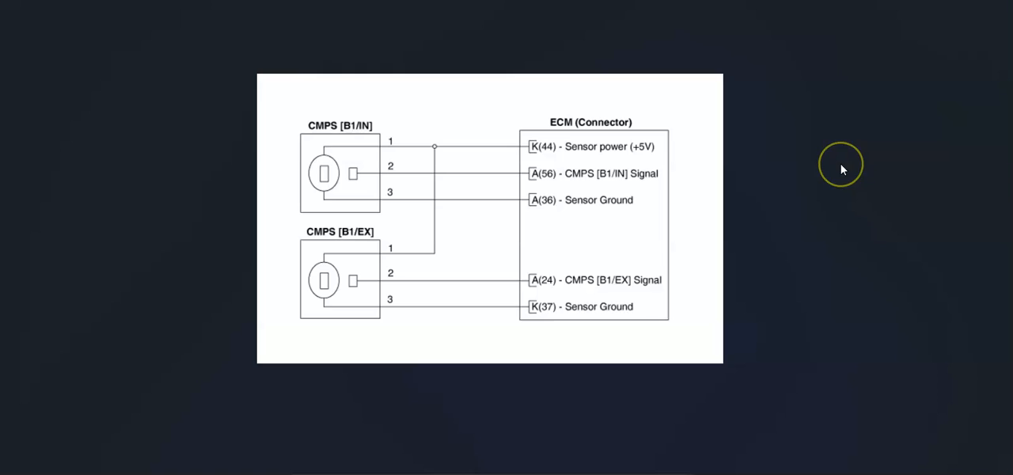
{"action": "mouse_move", "coordinate": [842, 168]}
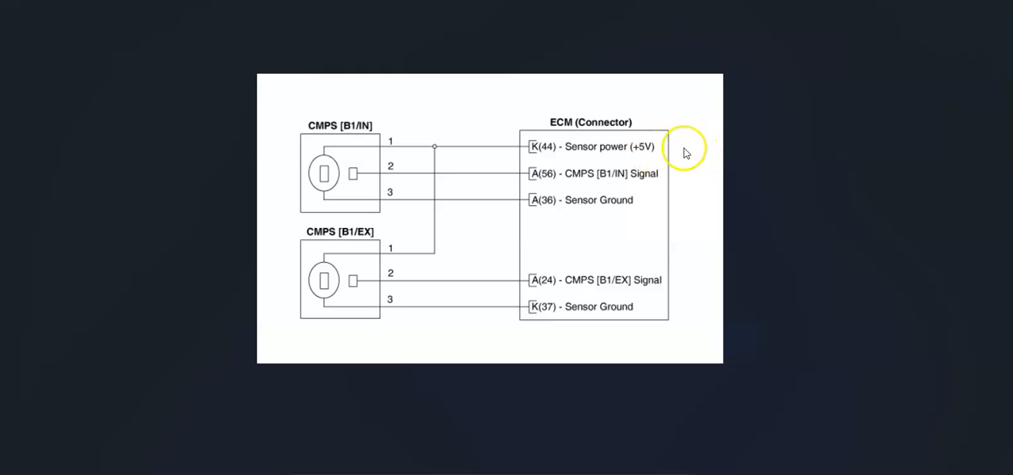
{"action": "mouse_move", "coordinate": [288, 198]}
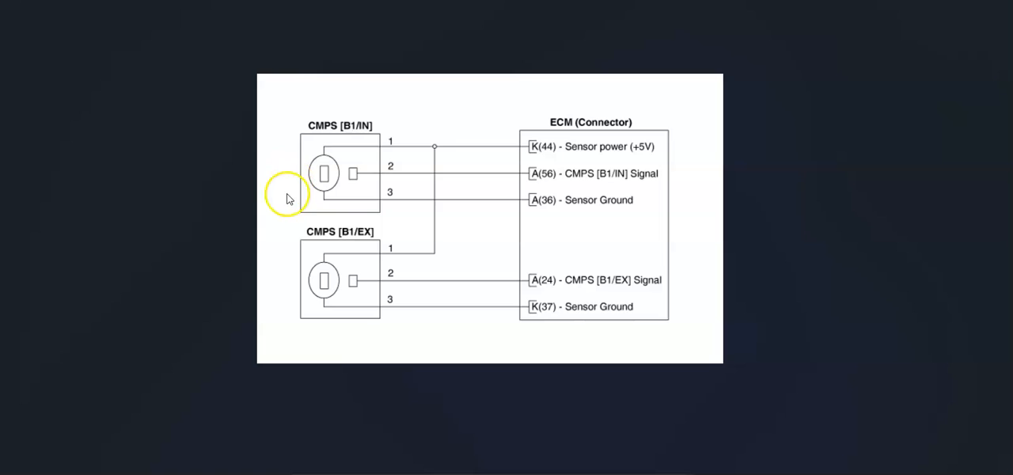
{"action": "mouse_move", "coordinate": [307, 180]}
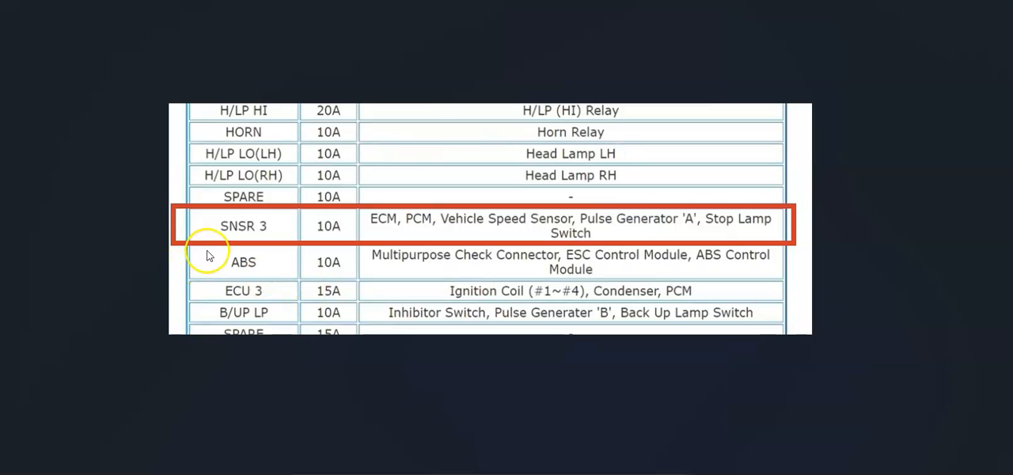
{"action": "mouse_move", "coordinate": [396, 236]}
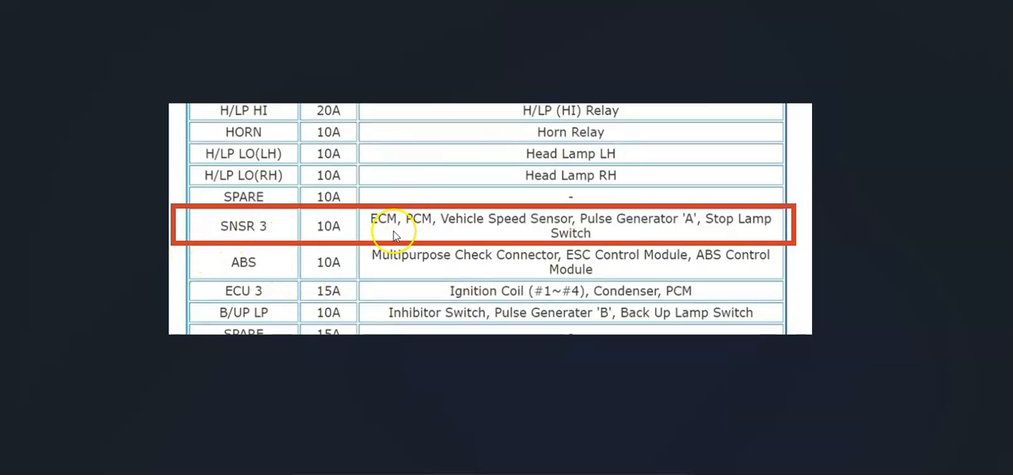